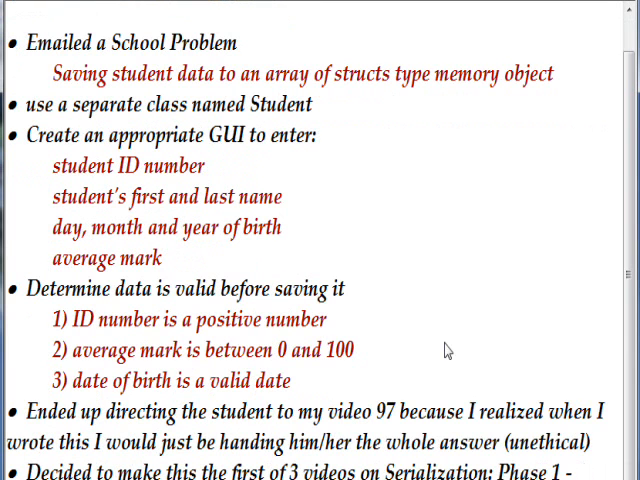
- Open the Save Student Info click handler and declare string l_StudentName among its variables
scroll(down, 3)
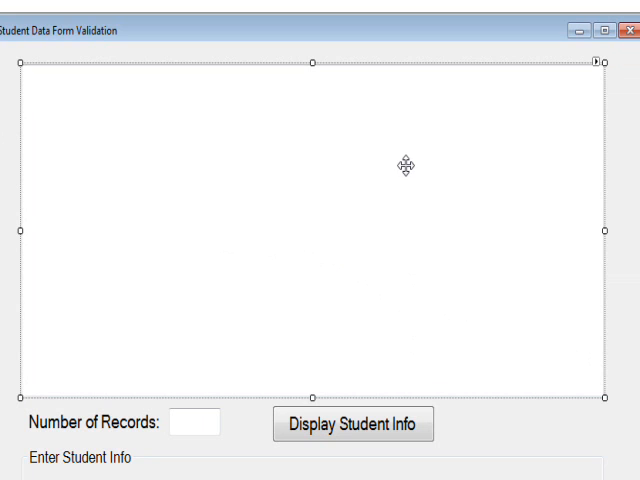
scroll(down, 3)
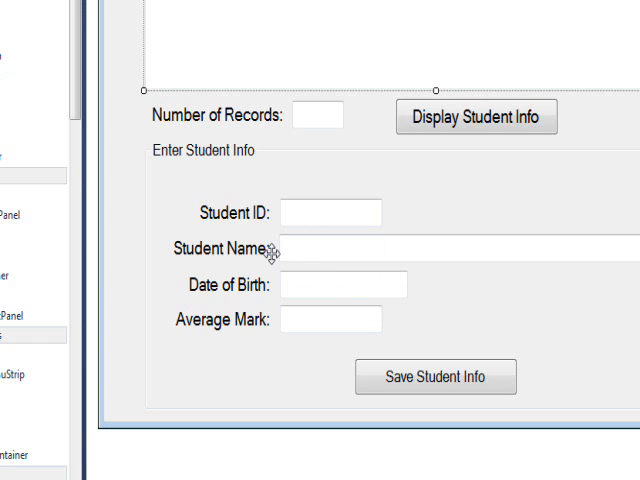
mouse_move(305, 292)
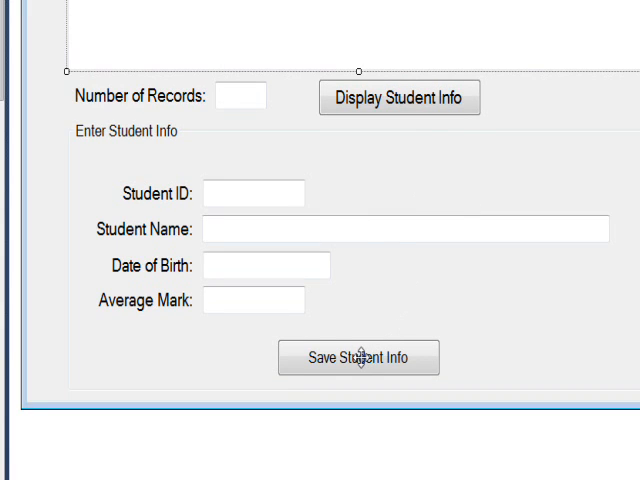
click(358, 358)
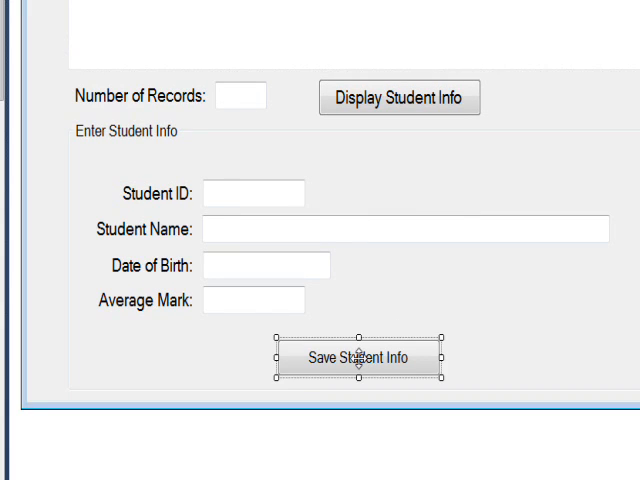
double_click(358, 358)
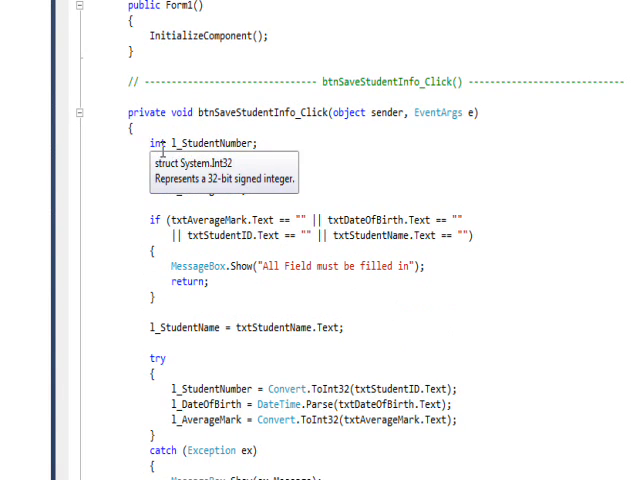
text(string l_StudentName;)
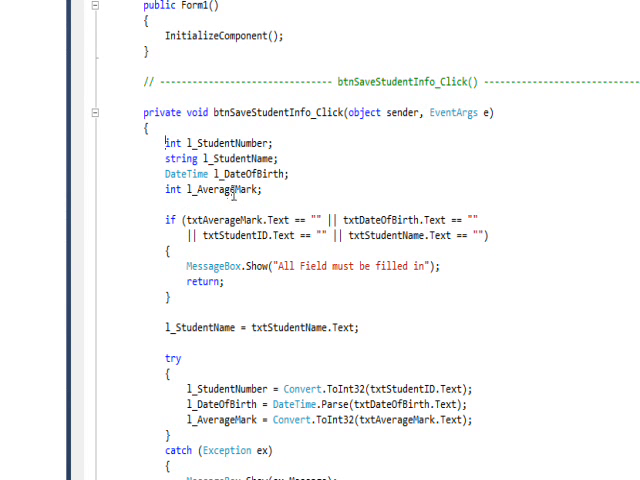
scroll(down, 3)
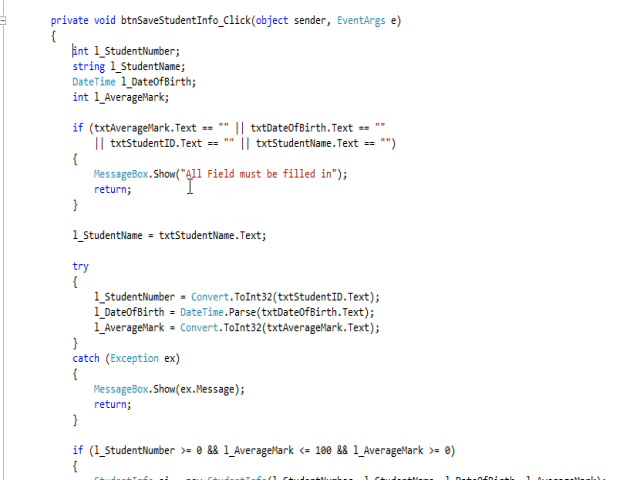
mouse_move(175, 128)
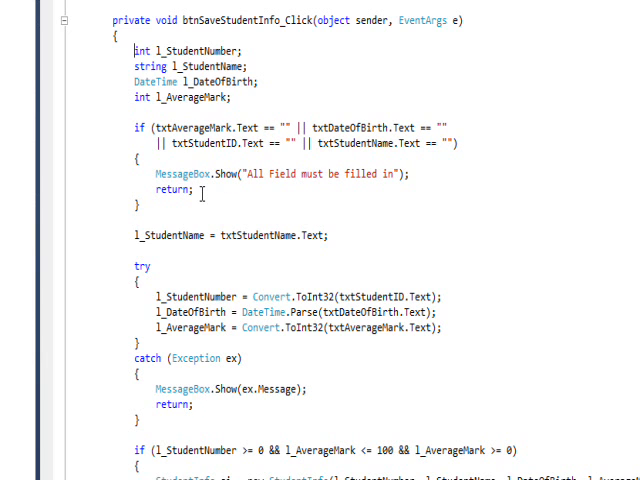
scroll(down, 3)
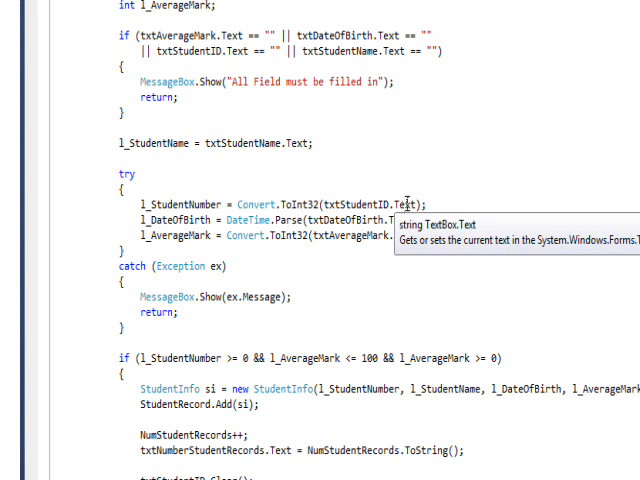
mouse_move(290, 190)
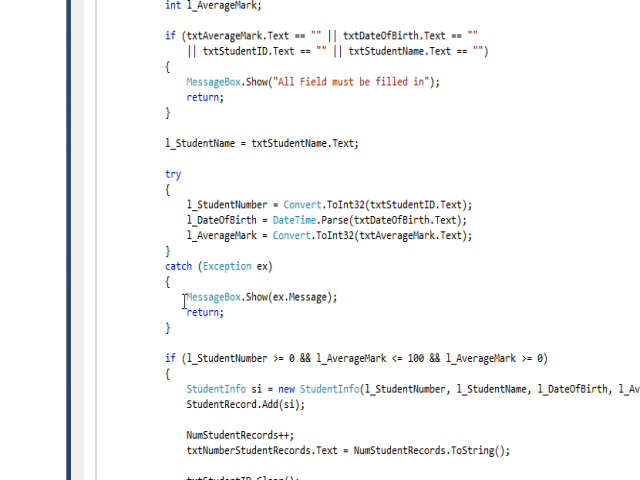
mouse_move(258, 266)
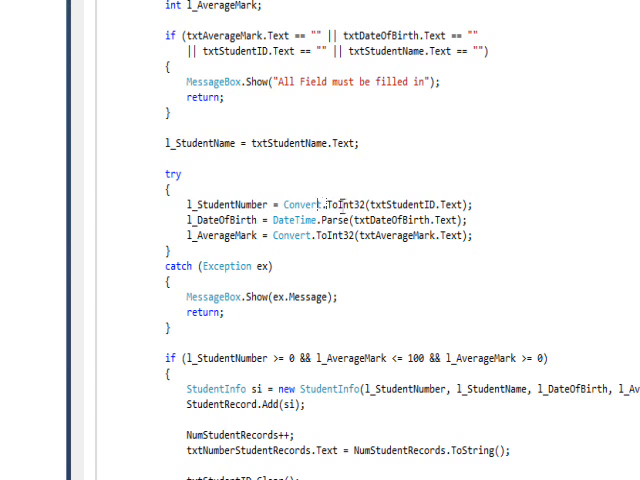
mouse_move(212, 297)
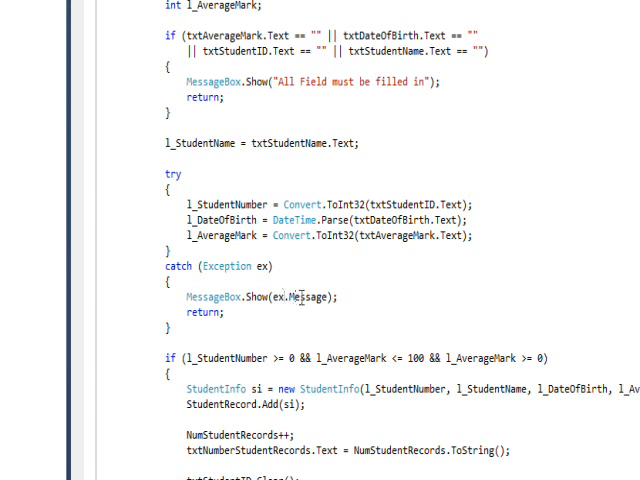
mouse_move(212, 296)
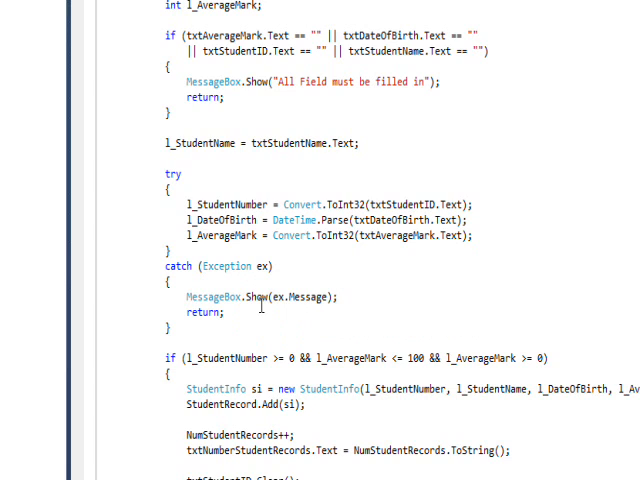
mouse_move(240, 235)
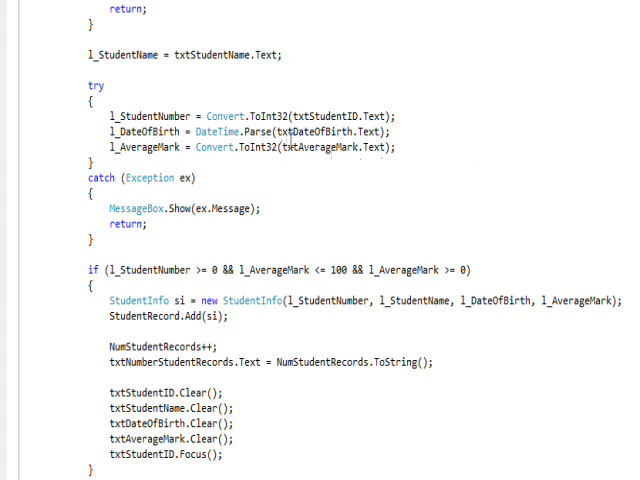
scroll(down, 3)
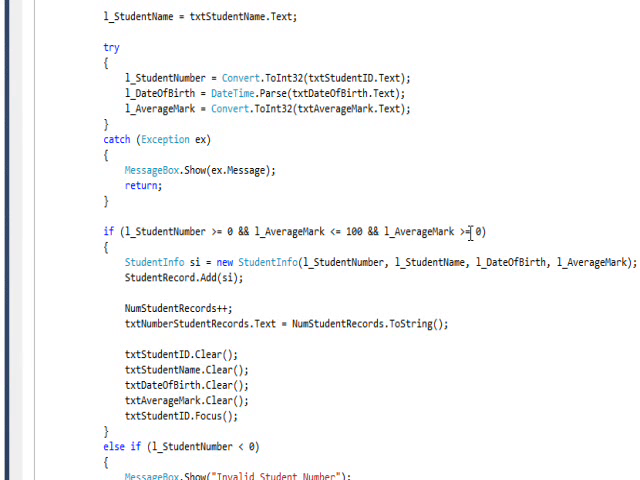
scroll(down, 3)
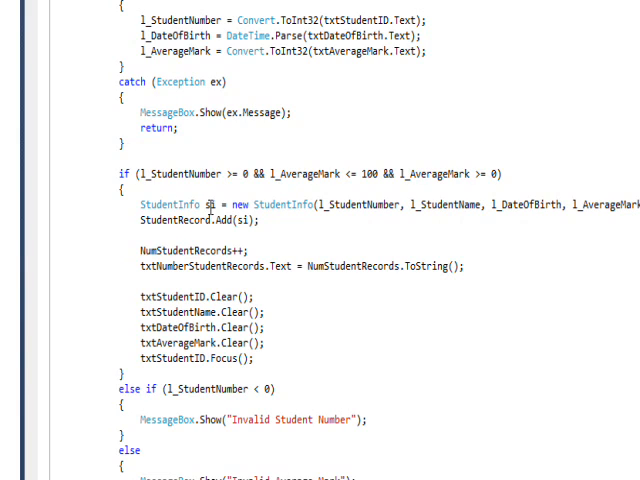
mouse_move(268, 207)
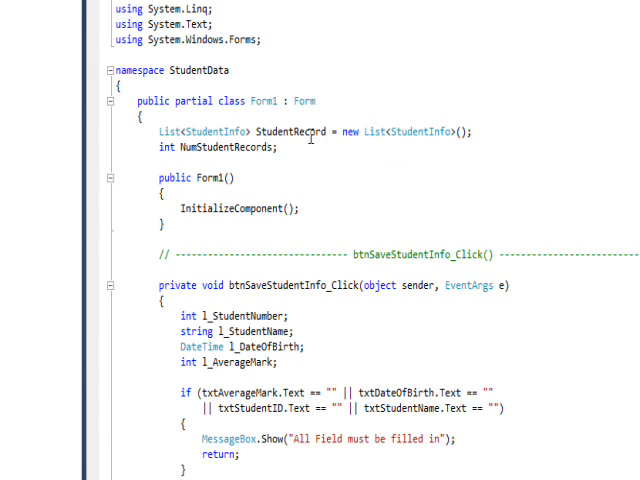
mouse_move(211, 245)
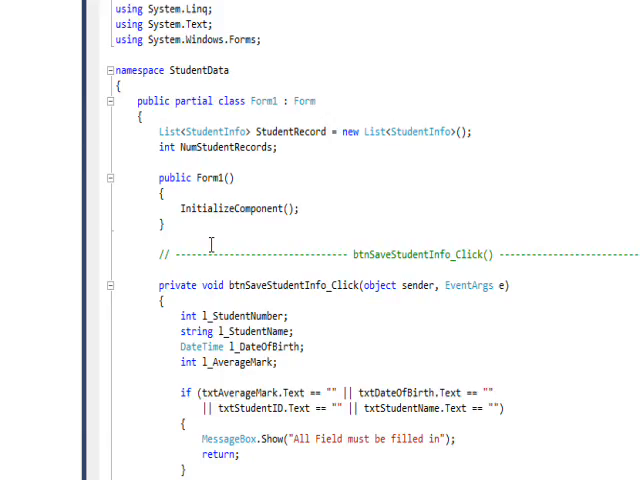
scroll(down, 3)
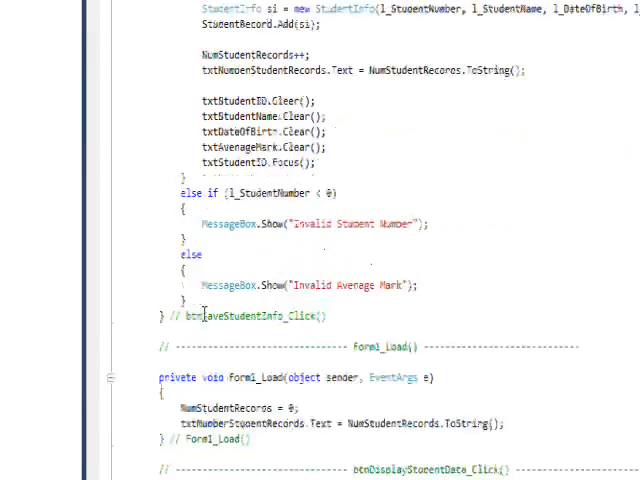
scroll(down, 3)
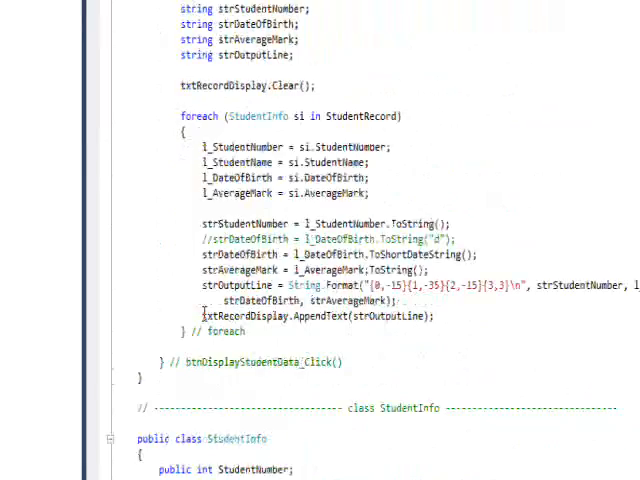
scroll(down, 3)
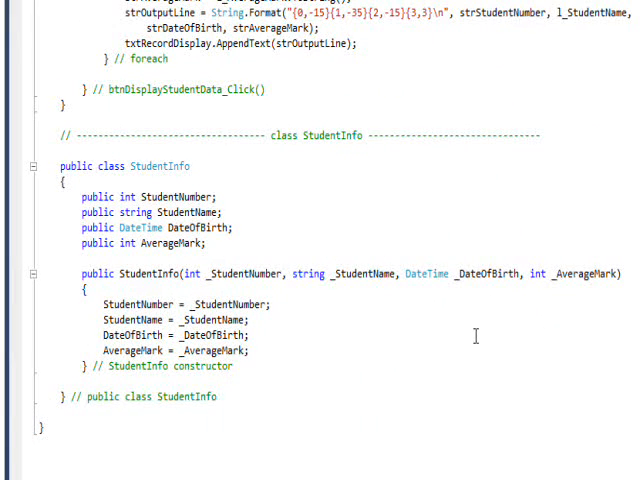
mouse_move(349, 237)
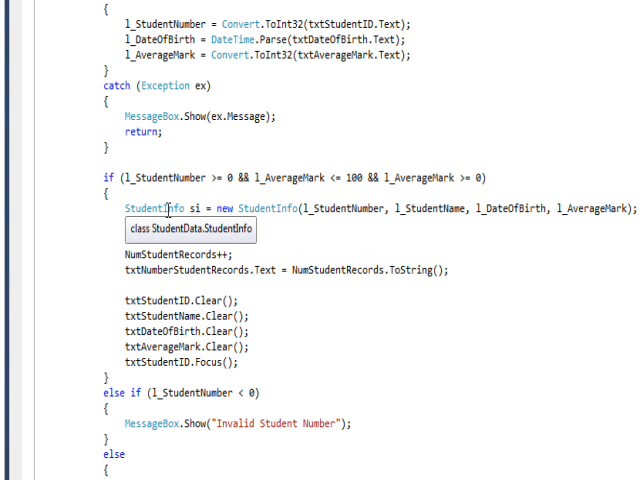
text(StudentRecord.Add(si);)
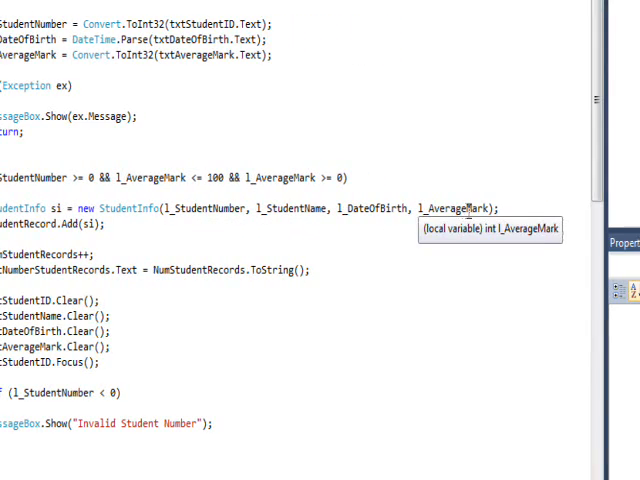
mouse_move(195, 208)
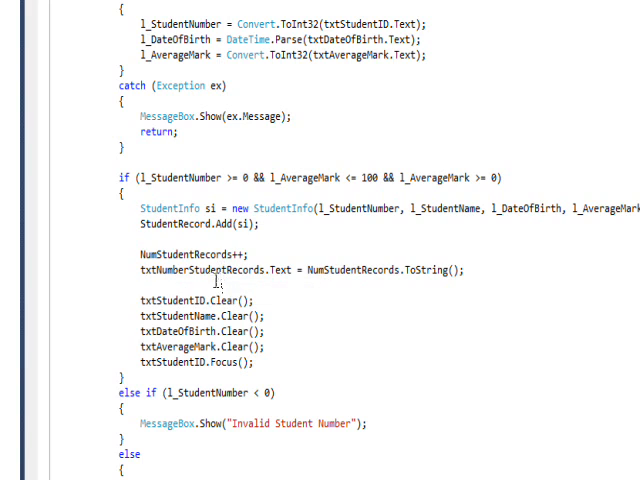
mouse_move(213, 283)
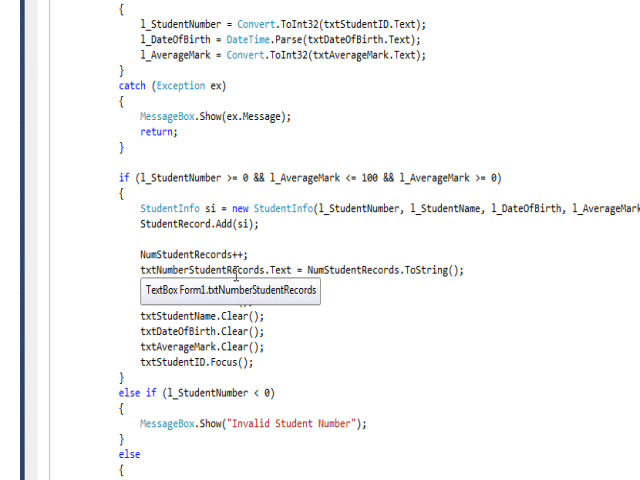
mouse_move(262, 271)
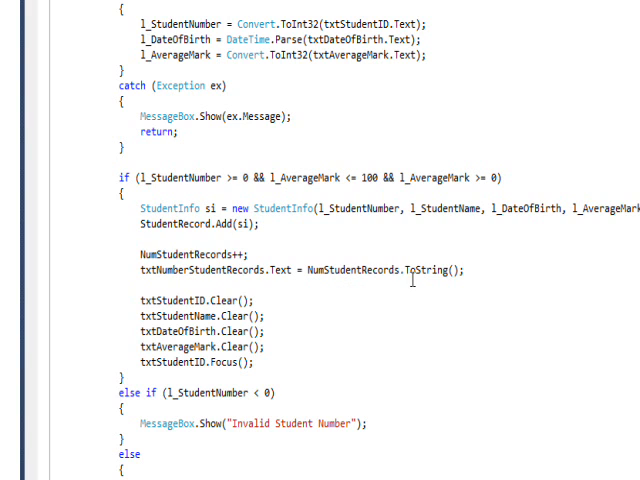
mouse_move(455, 278)
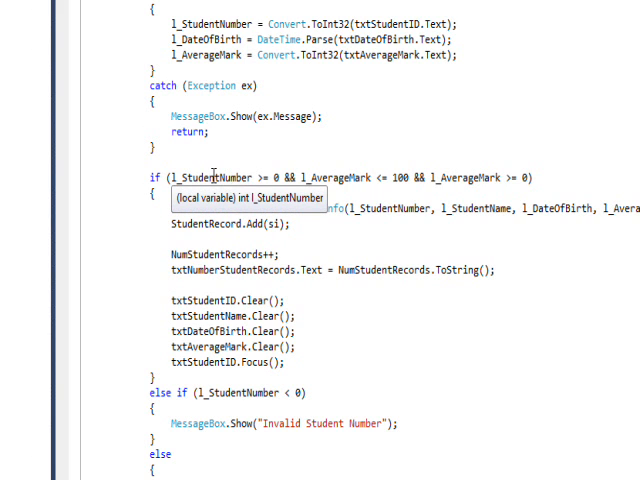
mouse_move(350, 177)
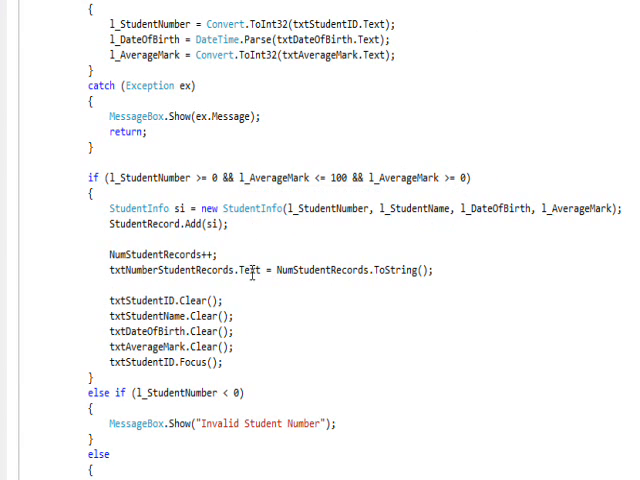
- Scroll down through the save handler code before running the form
scroll(down, 3)
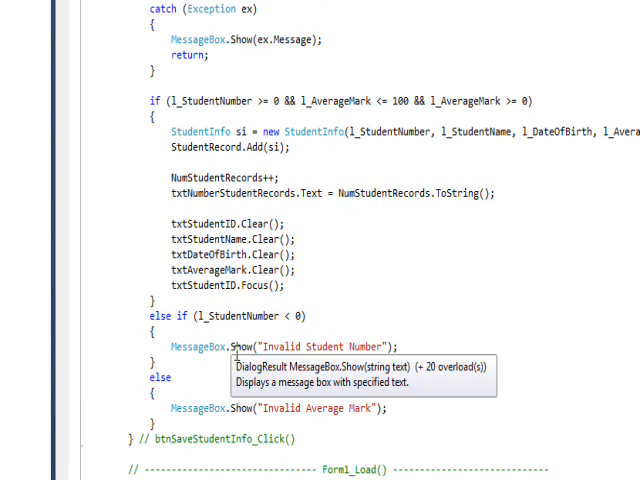
scroll(down, 3)
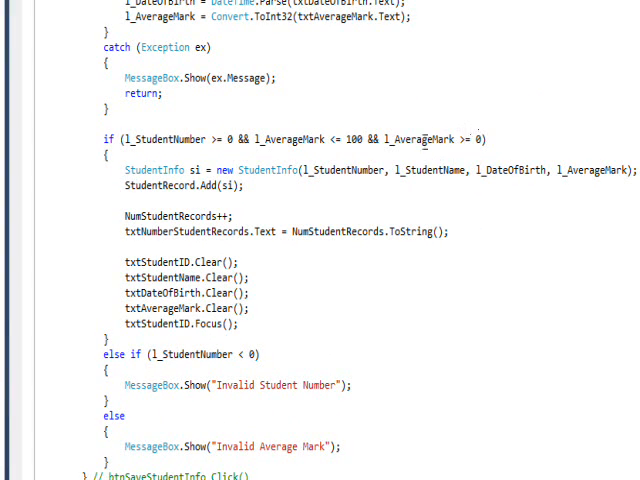
scroll(down, 3)
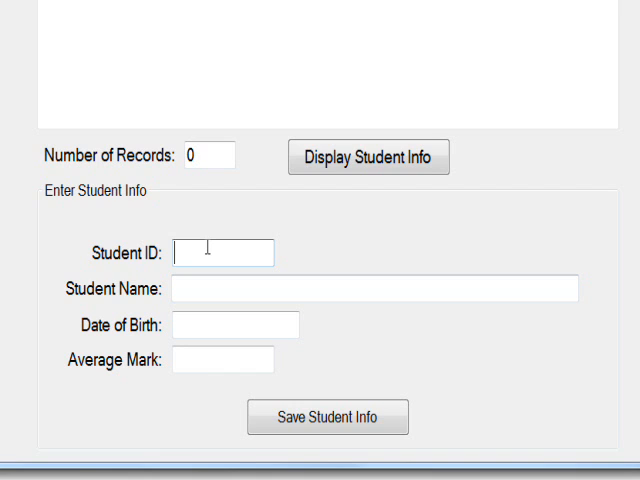
- Enter -5 as Student ID, then close the running student form
text(-5)
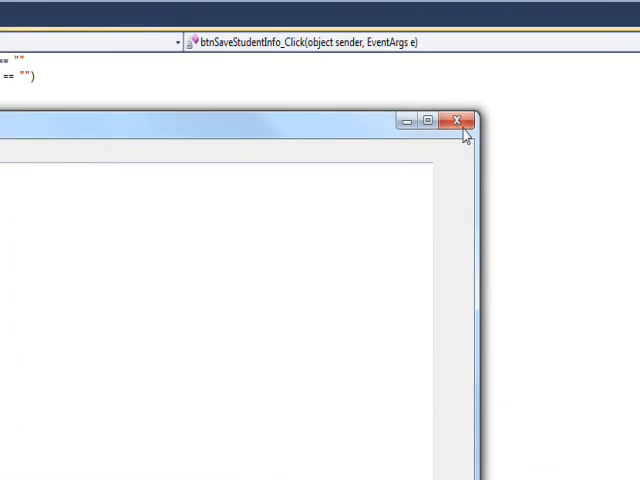
click(458, 120)
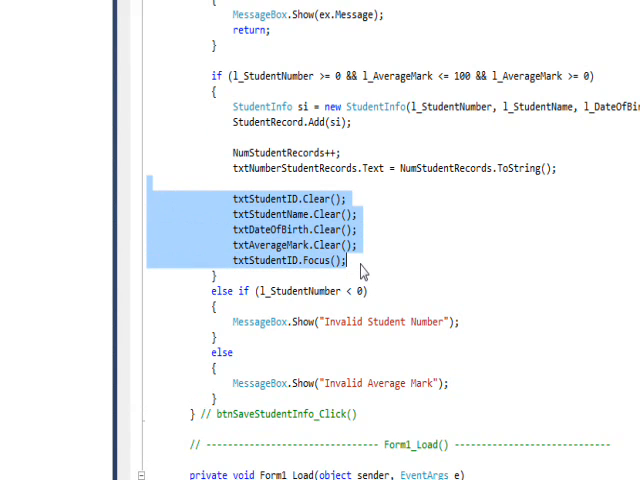
mouse_move(367, 273)
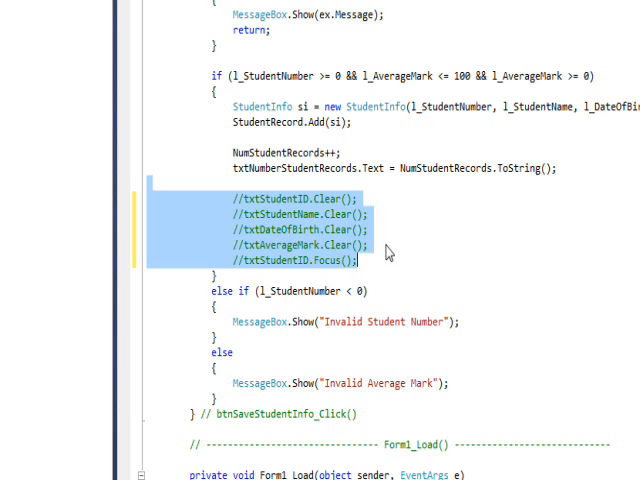
- Run the form again after commenting out the Clear()/Focus() lines
click(310, 229)
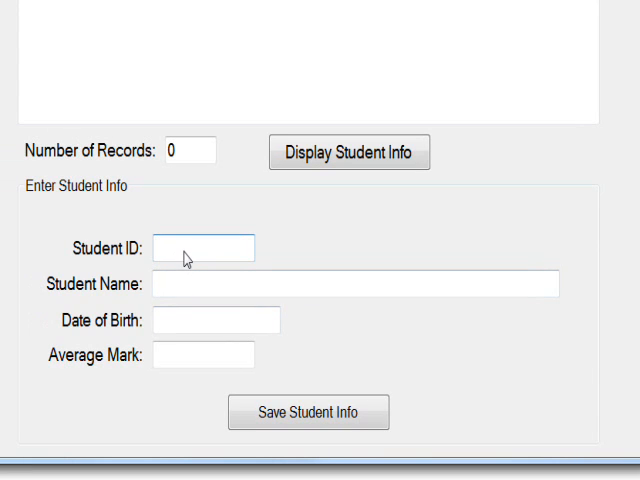
- Enter ID -4, Fred Mertz, birth date 1/2/34, mark 56 and attempt to save; select the negative ID
text(-)
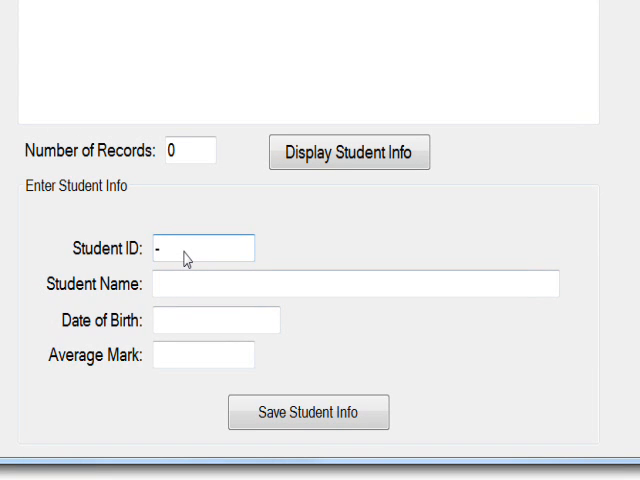
text(4)
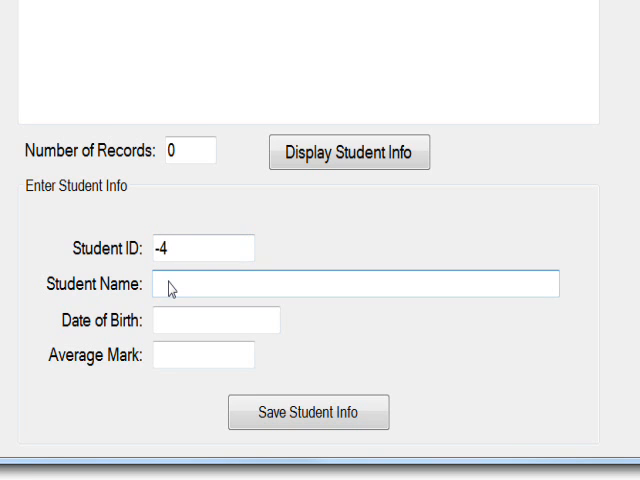
text(Fred Mertz)
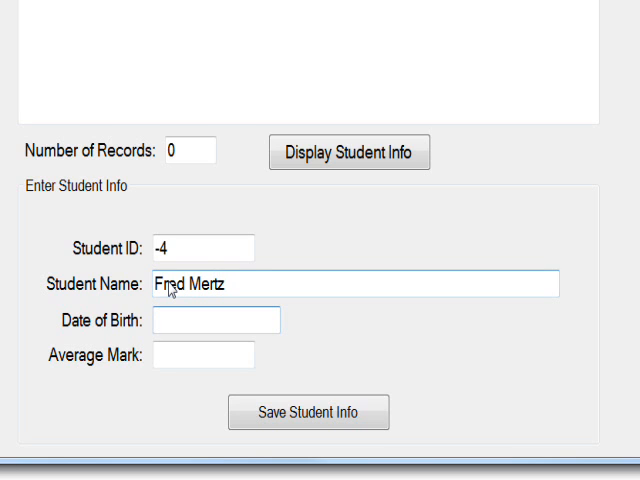
text(1)
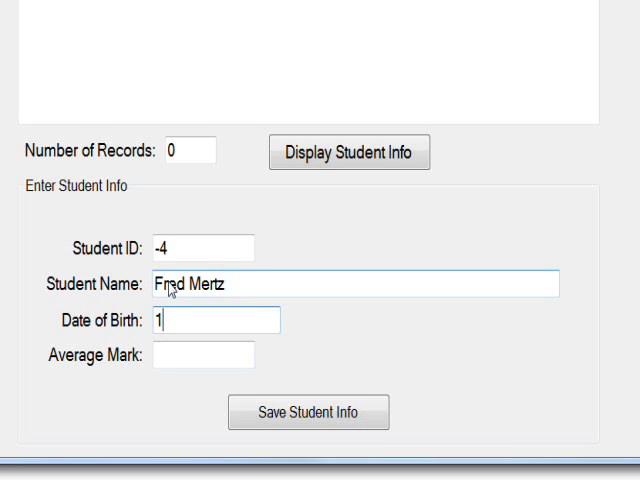
text(/2/3)
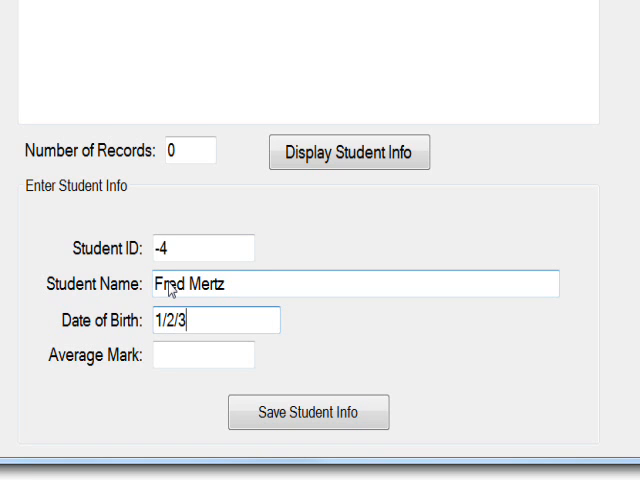
text(4)
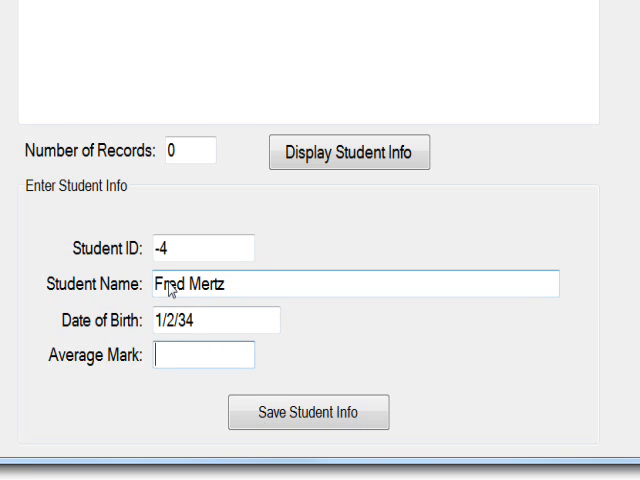
text(56)
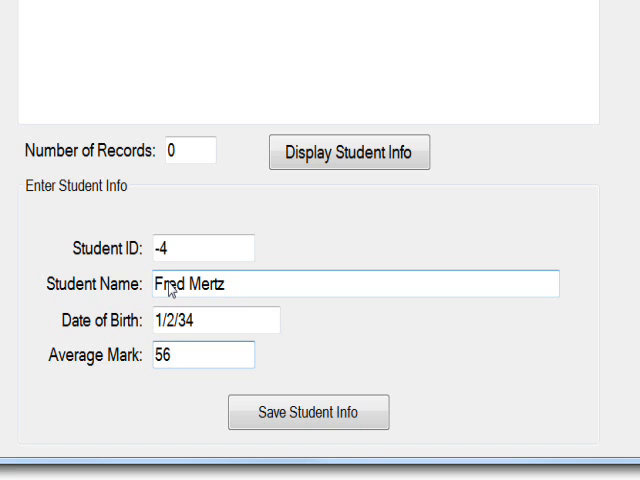
mouse_move(201, 318)
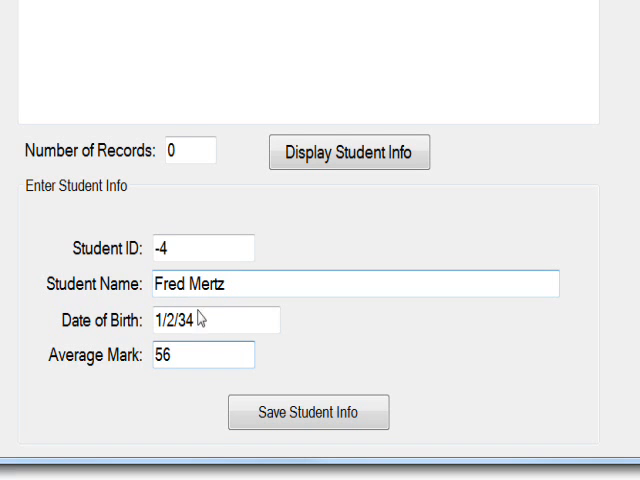
click(308, 354)
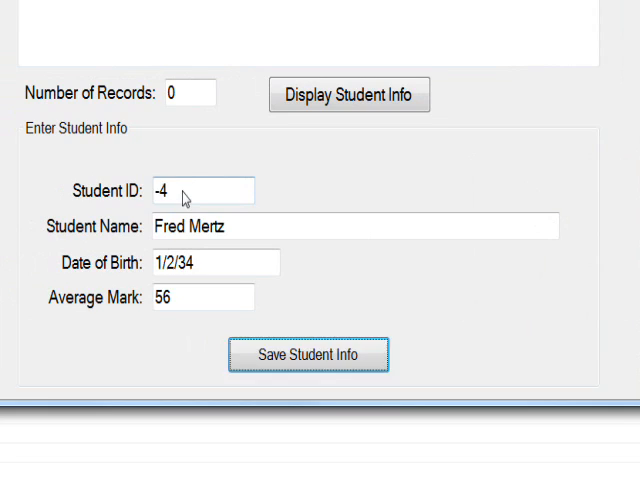
triple_click(185, 191)
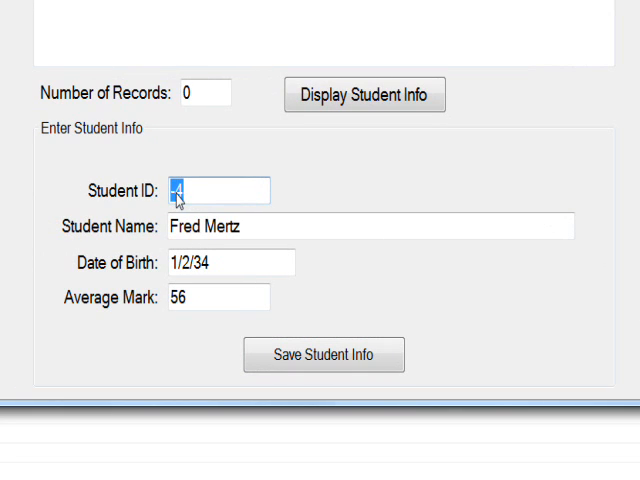
- Save with Student ID 45 and out-of-range mark 234, then dismiss the Invalid Average Mark message
text(5)
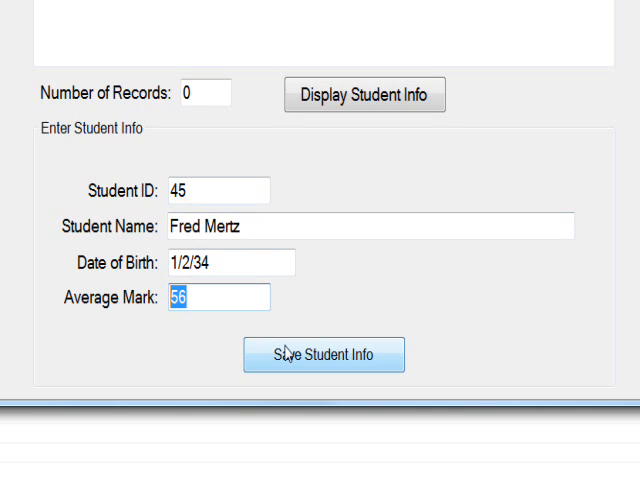
text(234)
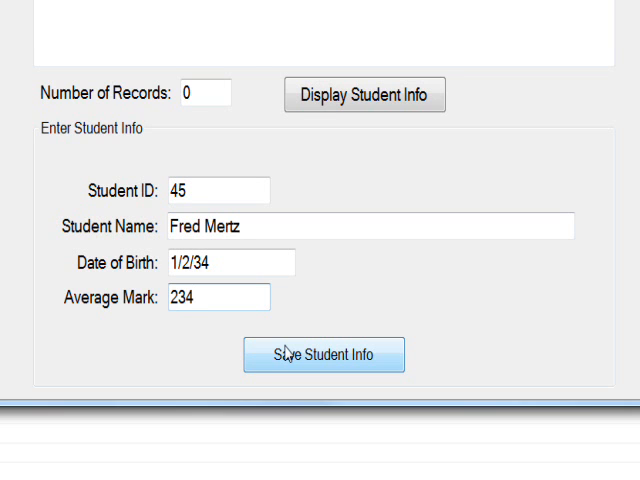
click(323, 355)
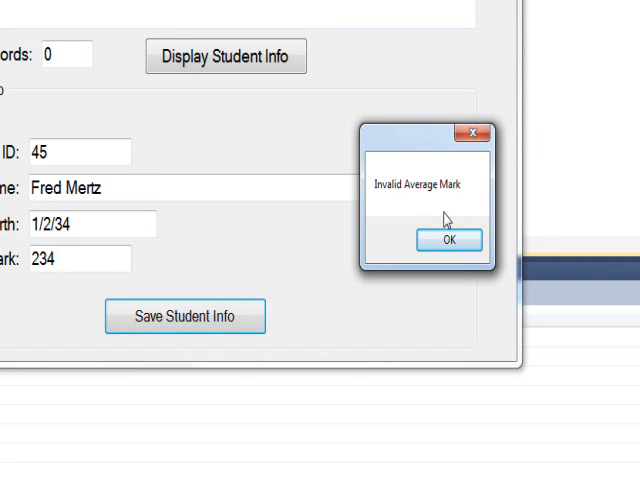
click(448, 240)
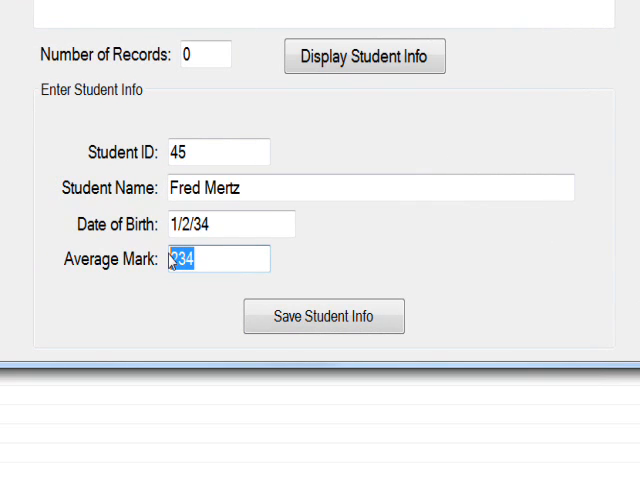
- Set the mark to 36, replace the birth date with 6 and attempt to save, raising a DateTime error
text(3)
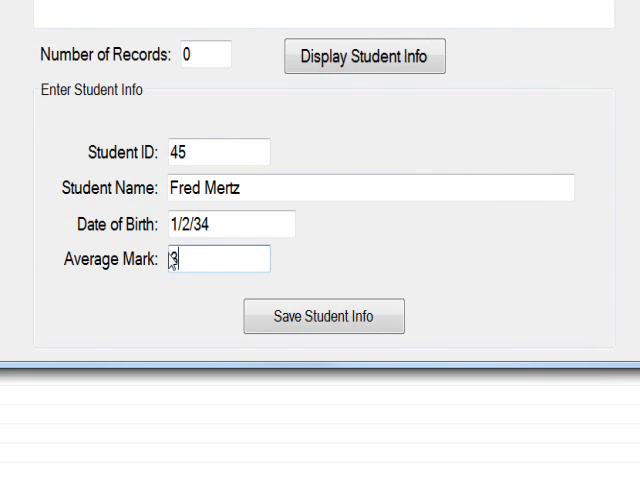
text(6)
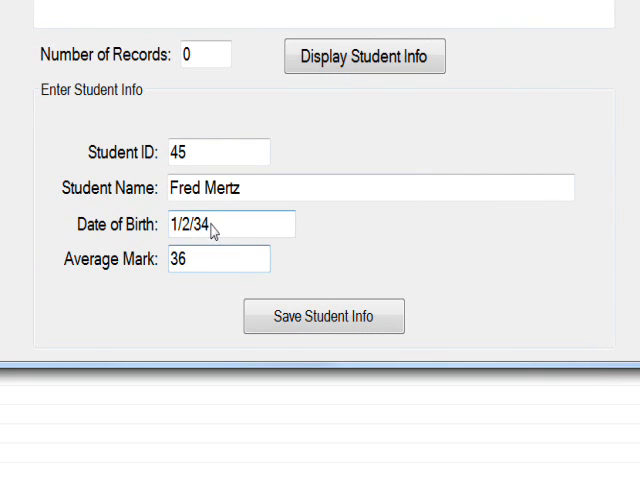
triple_click(230, 224)
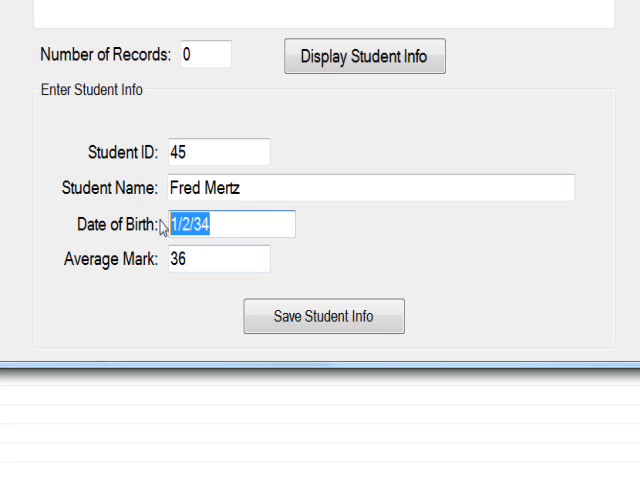
text(6)
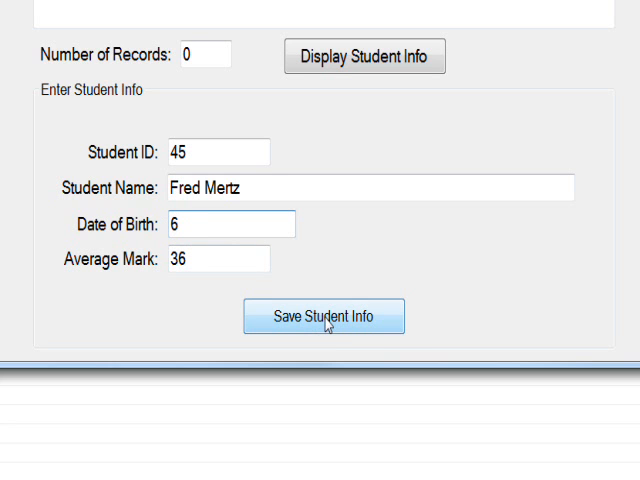
click(323, 315)
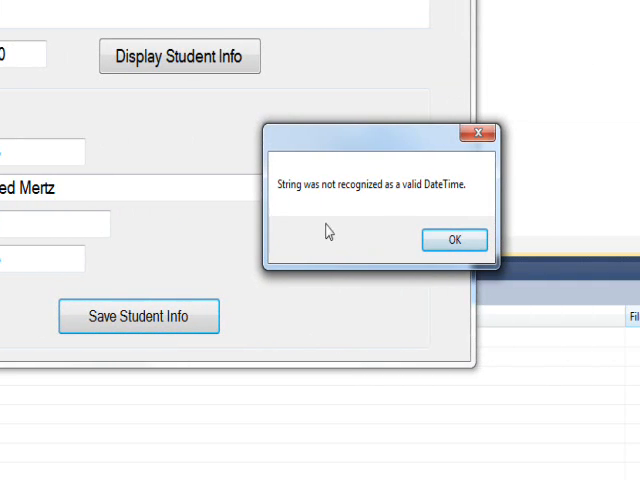
mouse_move(400, 207)
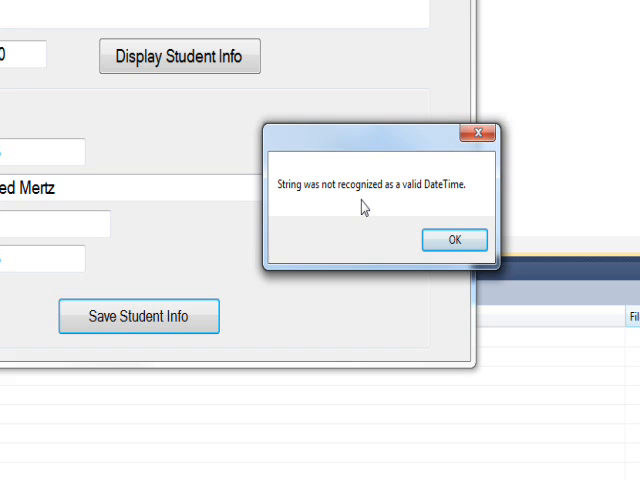
mouse_move(370, 215)
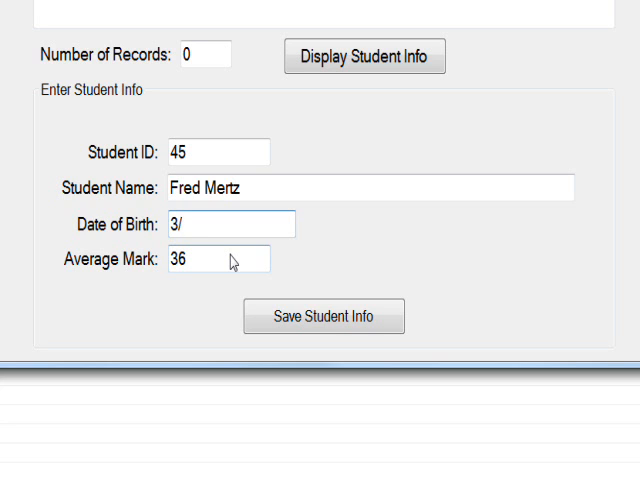
- Correct the birth date to 3/5/74 and save Fred Mertz's record, raising the count to 1
text(5/)
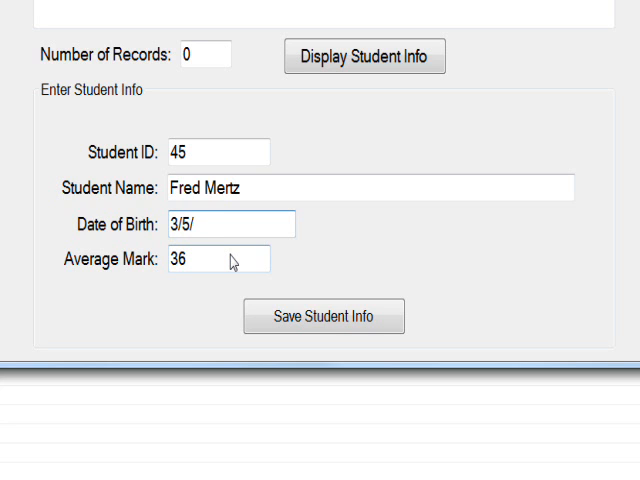
text(74)
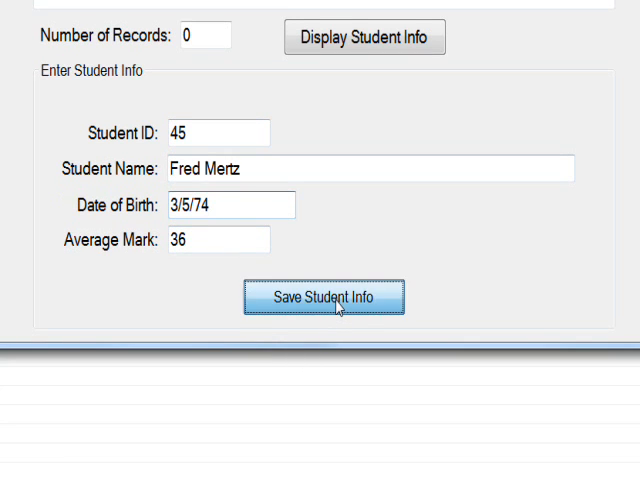
click(323, 296)
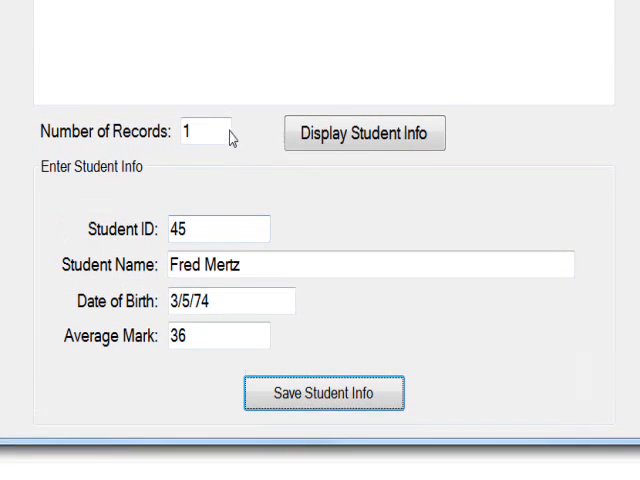
mouse_move(232, 290)
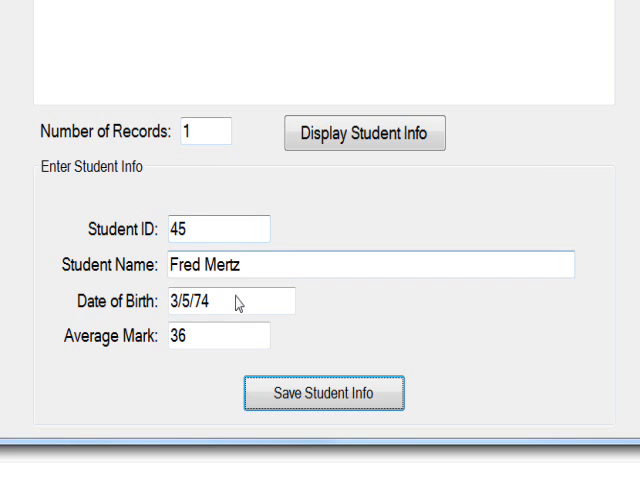
mouse_move(273, 298)
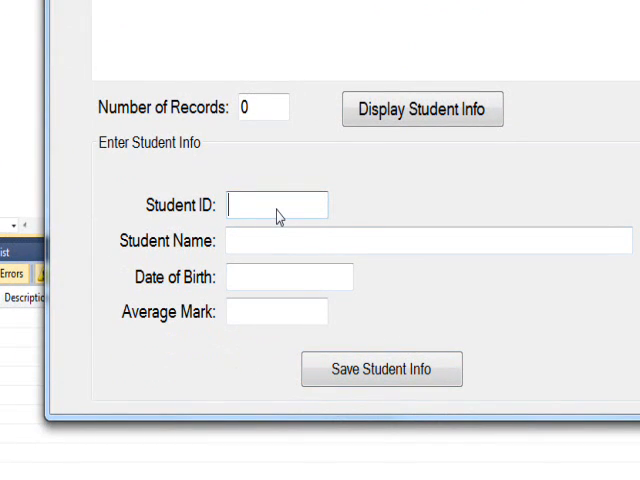
- Begin a new entry with Student ID 1 in the freshly run form
text(1)
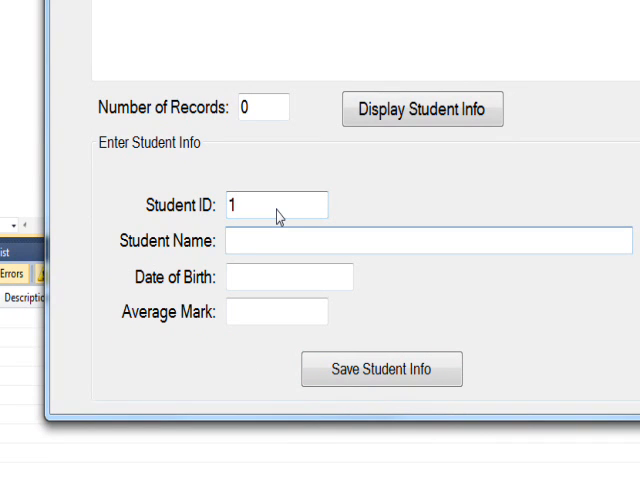
- Save Travis McGee (born 1/1/48, mark 11) and display the saved records in the text box
text(Travis M)
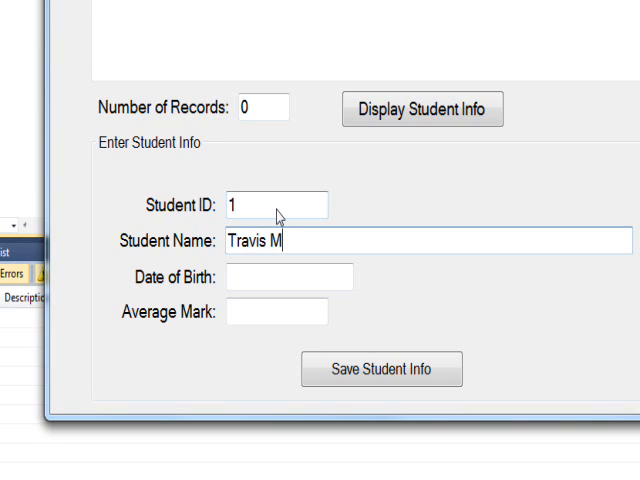
text(cGee)
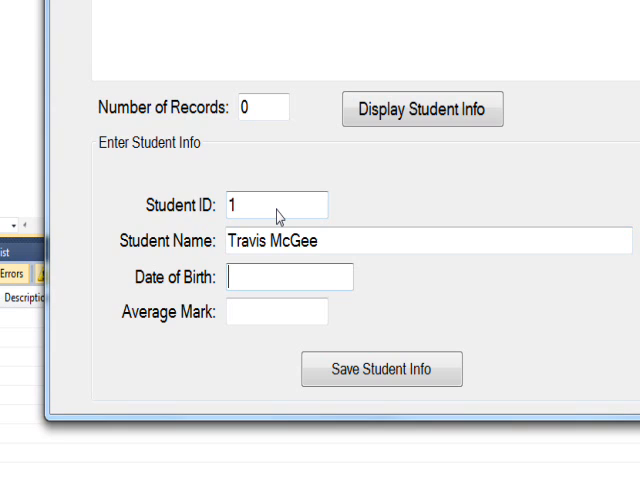
text(1/1/)
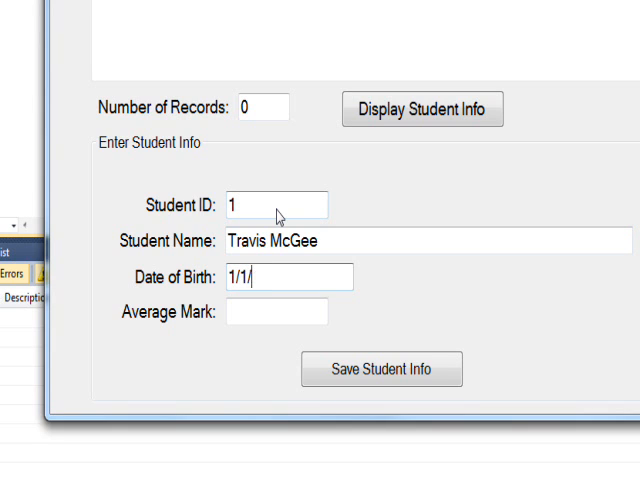
text(48)
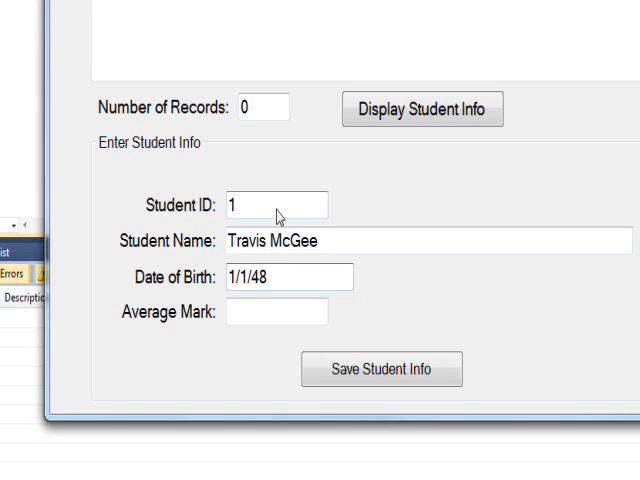
text(1)
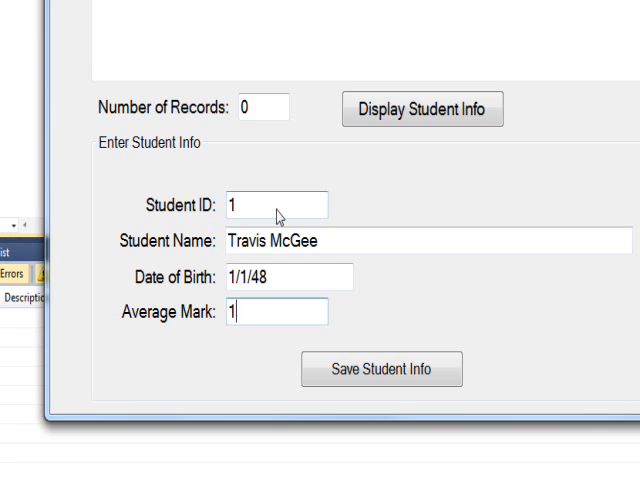
text(1)
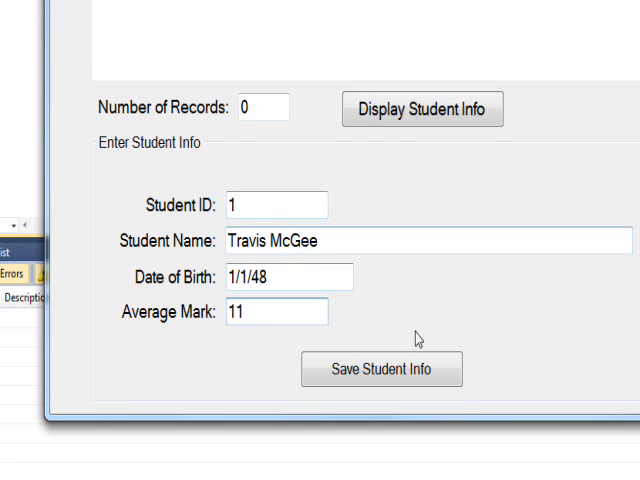
click(381, 369)
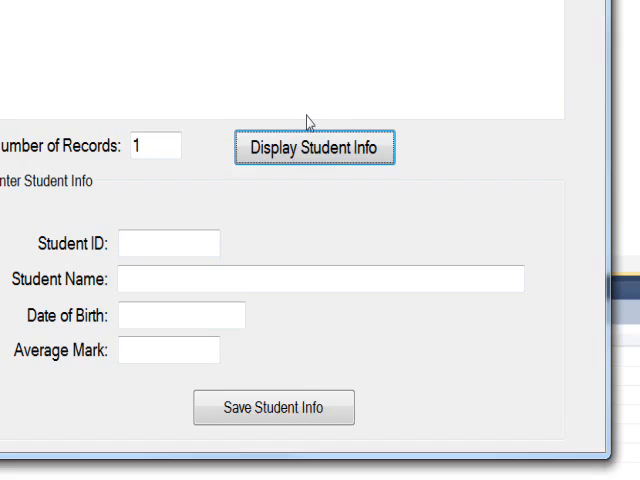
click(315, 147)
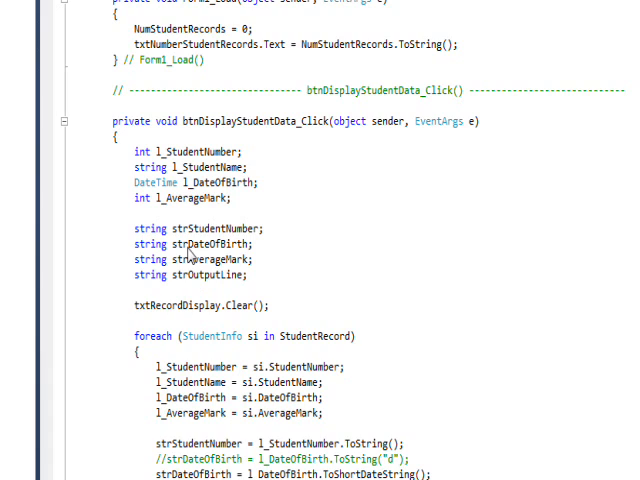
- Scroll through btnDisplayStudentData_Click to review the foreach loop that formats each student line
scroll(down, 3)
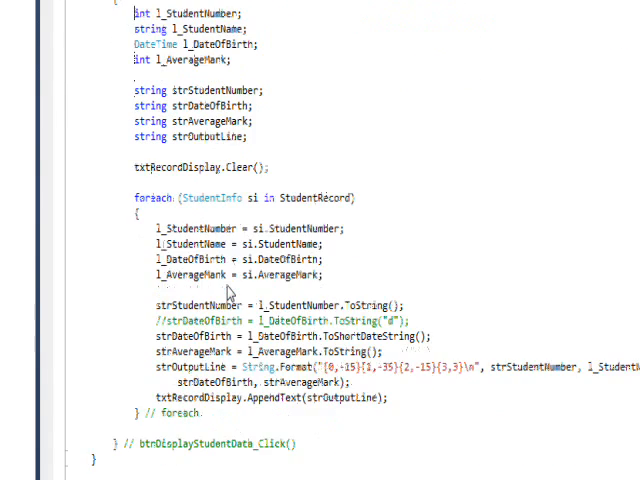
scroll(down, 3)
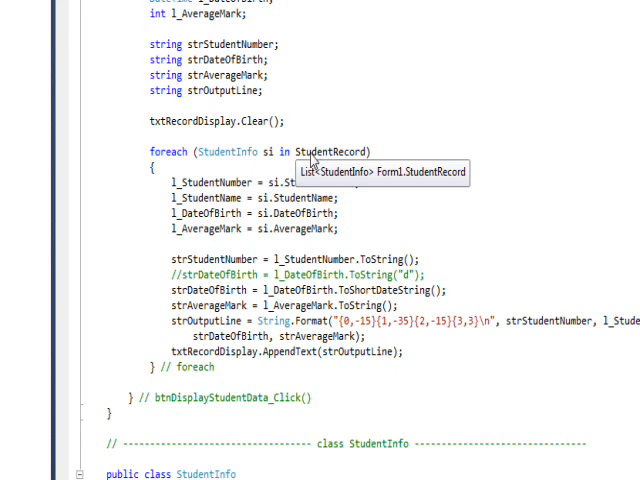
mouse_move(357, 160)
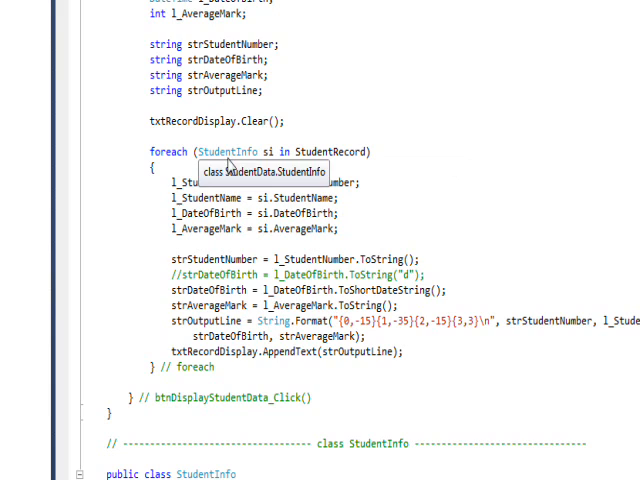
mouse_move(278, 162)
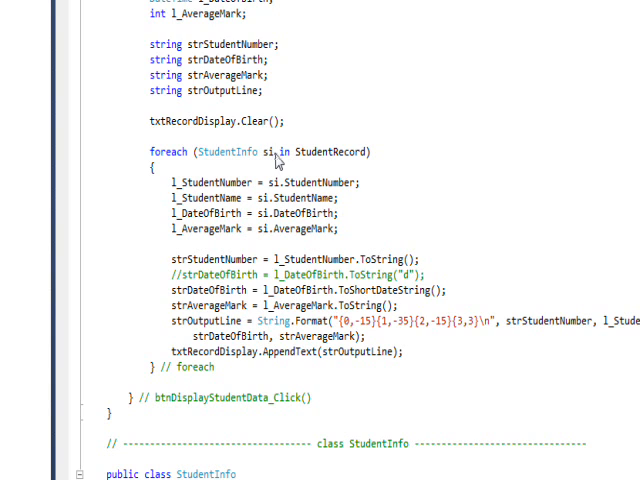
mouse_move(330, 152)
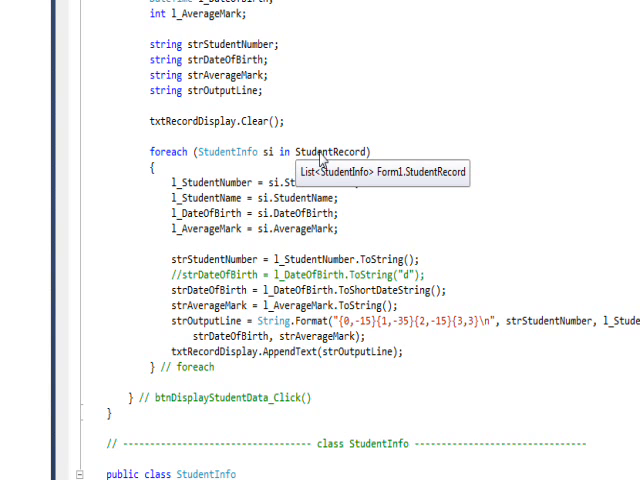
mouse_move(258, 203)
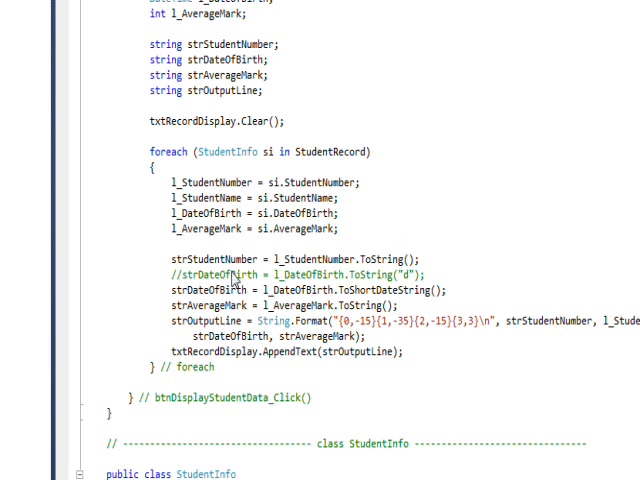
scroll(down, 3)
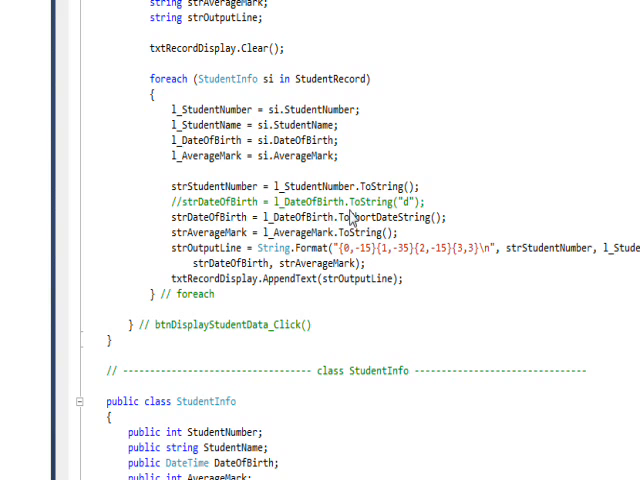
mouse_move(415, 205)
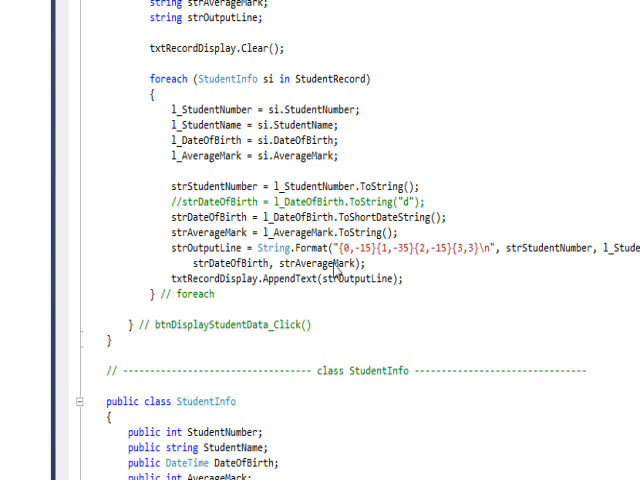
mouse_move(336, 270)
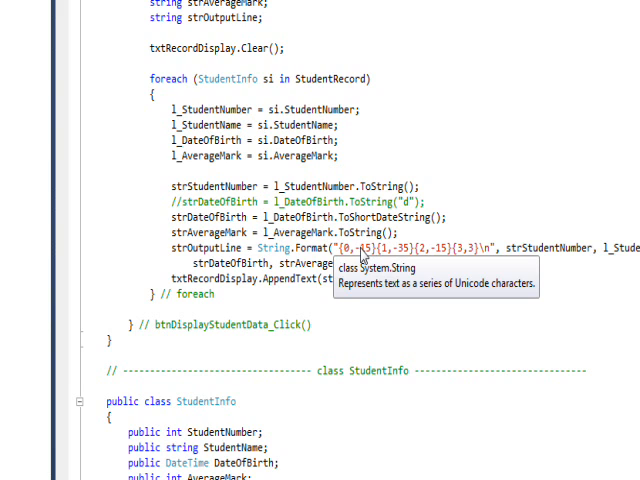
mouse_move(363, 251)
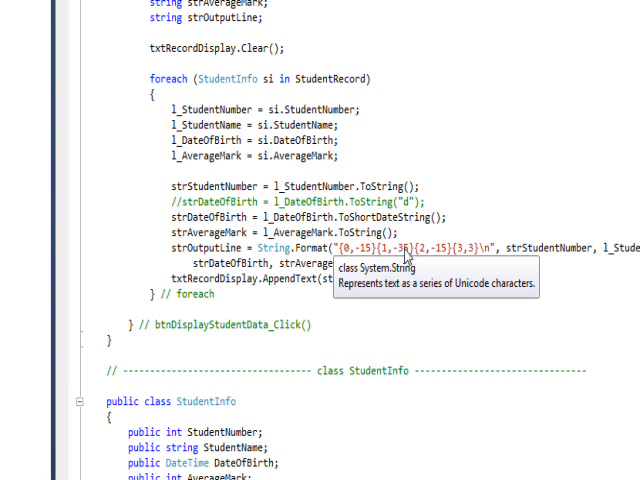
mouse_move(423, 266)
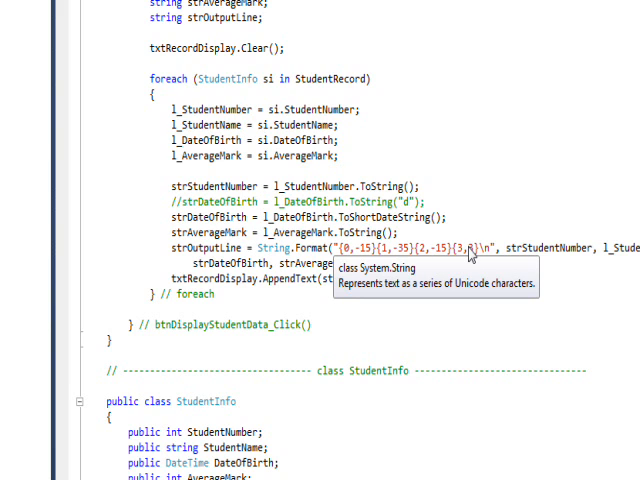
mouse_move(452, 260)
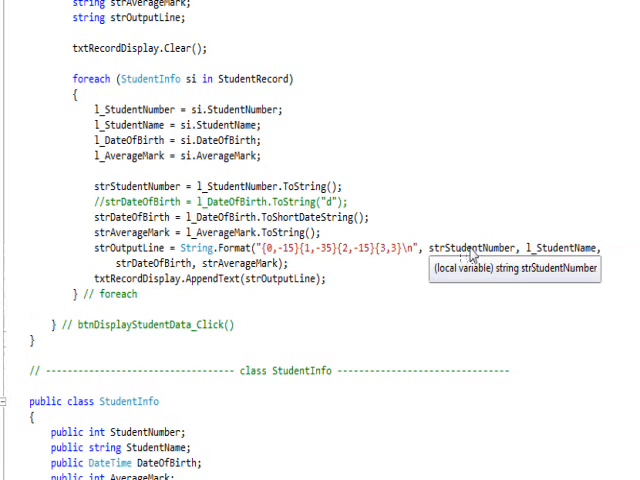
mouse_move(458, 258)
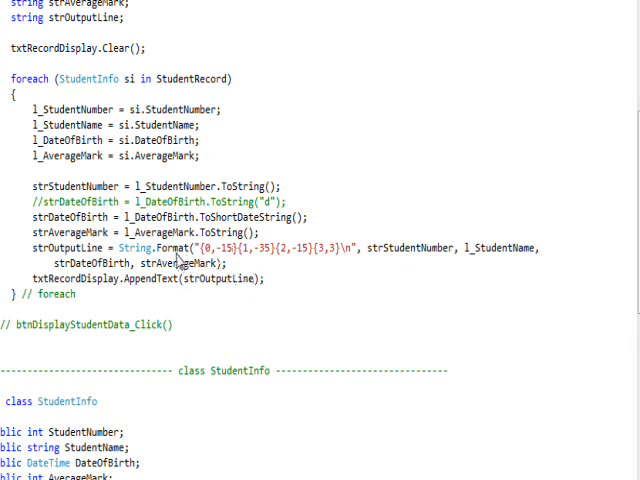
mouse_move(250, 277)
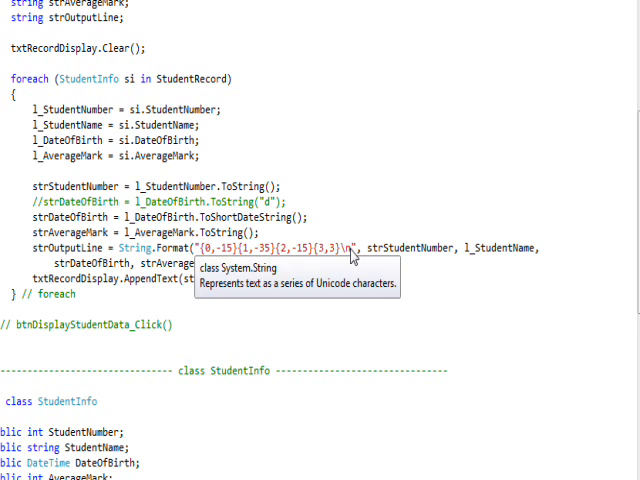
mouse_move(347, 257)
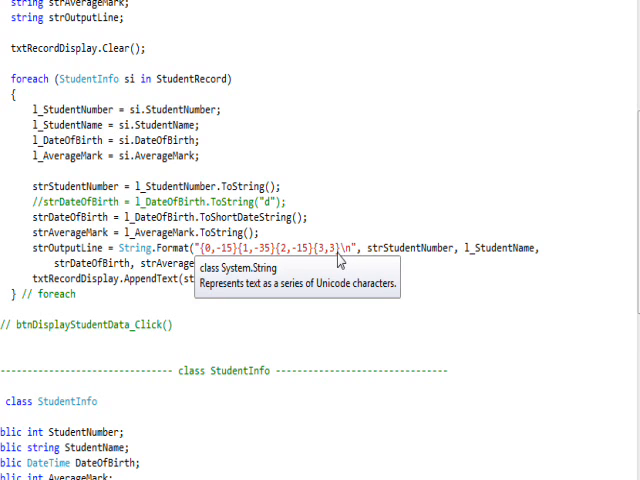
mouse_move(305, 275)
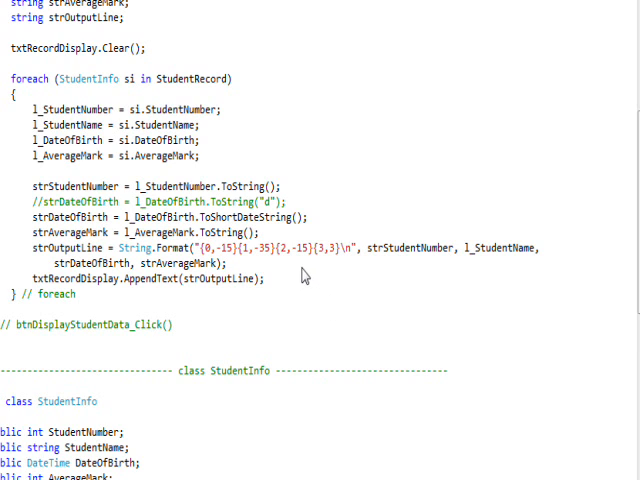
mouse_move(213, 293)
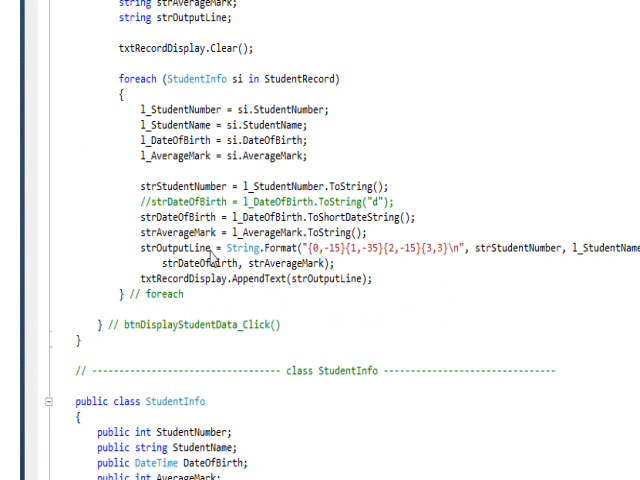
mouse_move(215, 262)
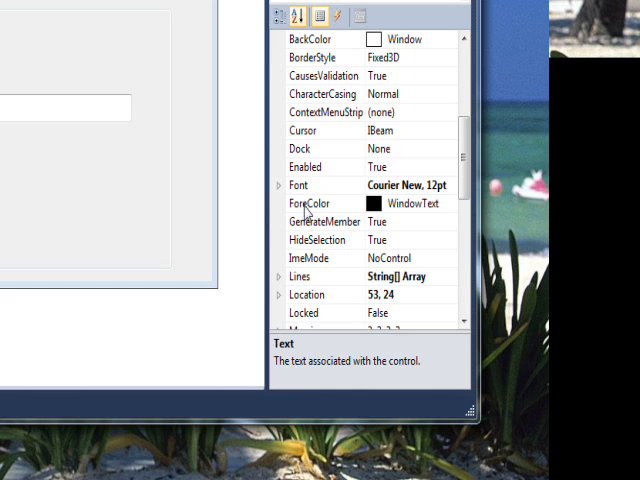
mouse_move(307, 210)
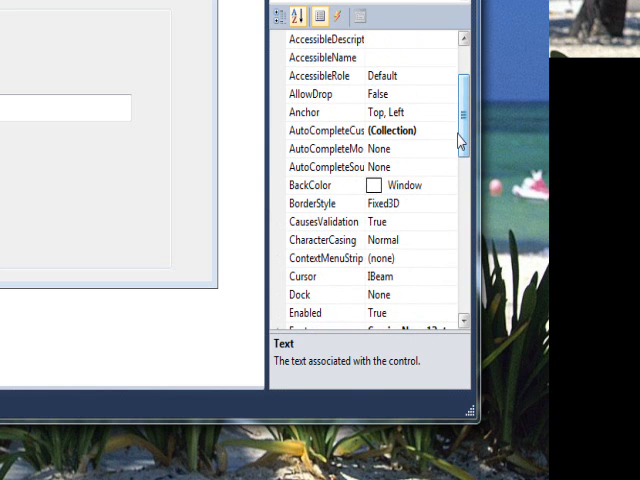
- Scroll the text box's Properties to show Courier New 12pt font and Multiline set to True
scroll(down, 3)
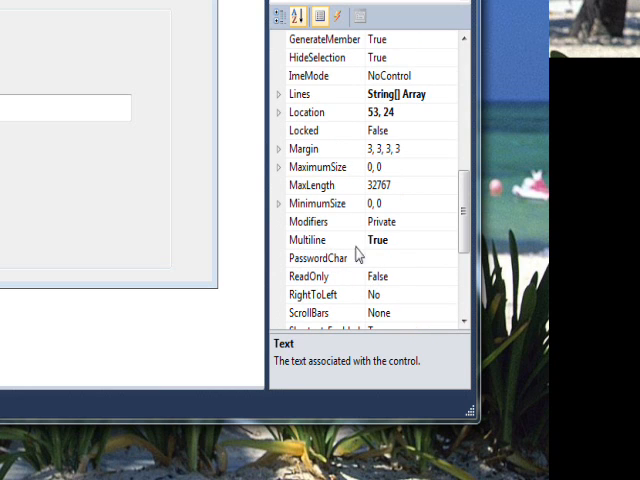
mouse_move(388, 254)
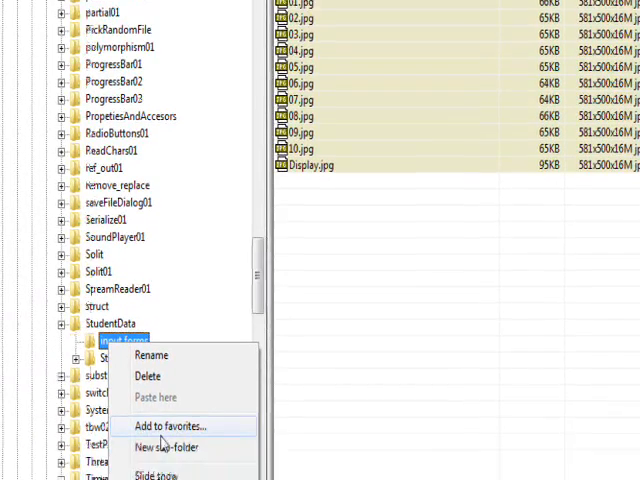
- Start a slide show of the form screenshots in the StudentData image folder
scroll(down, 3)
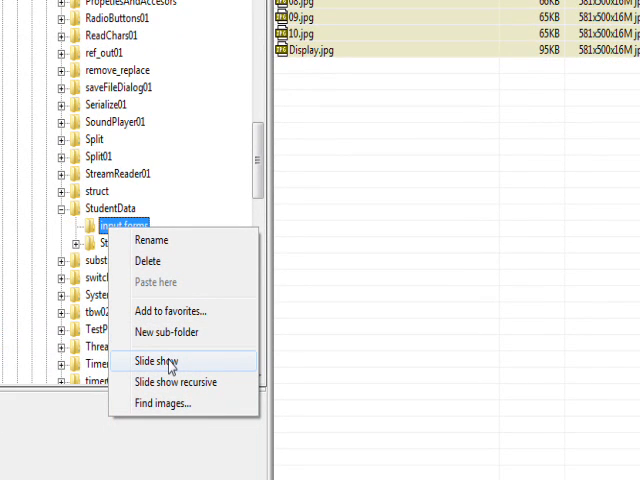
click(156, 361)
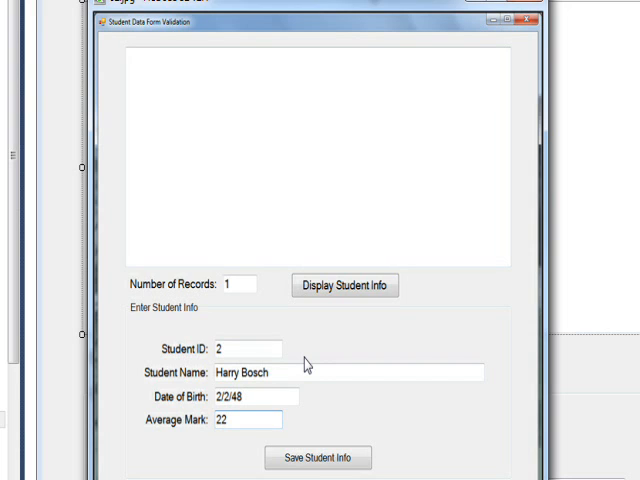
- Advance the slide show through screenshots of records 2 to 10, ending with ten students listed
click(318, 457)
text(44)
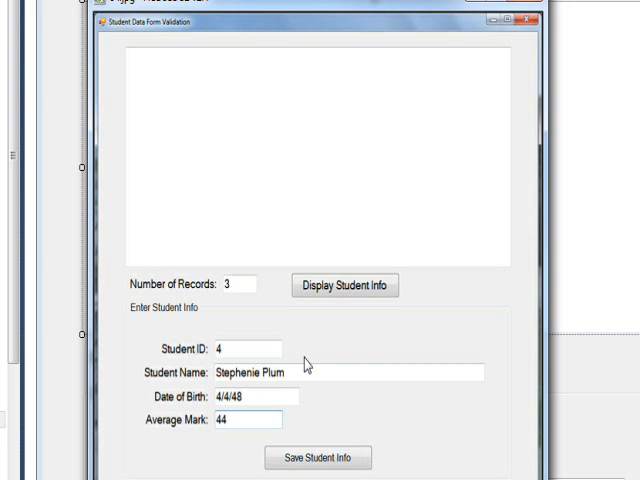
click(317, 457)
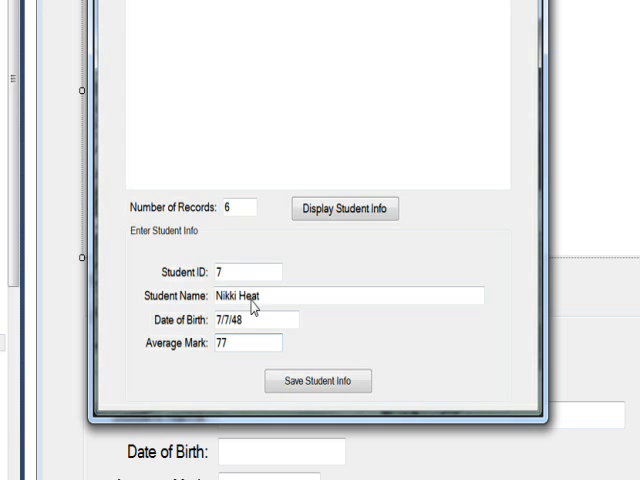
mouse_move(252, 320)
text(88)
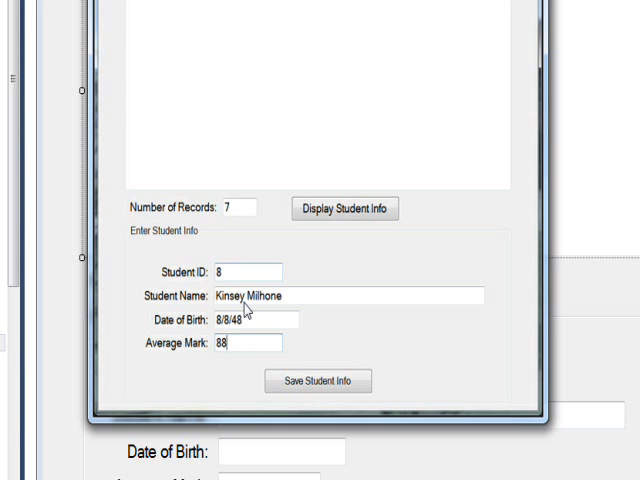
mouse_move(280, 240)
text(99)
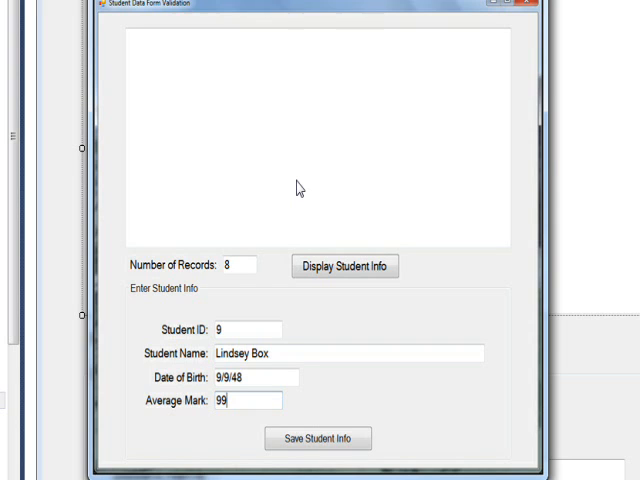
click(317, 438)
text(64)
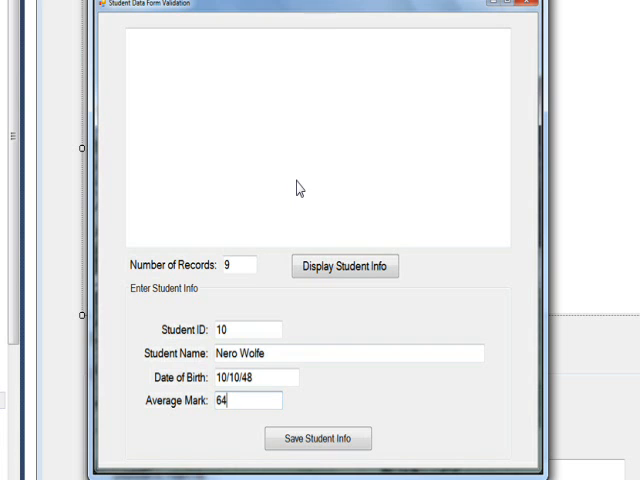
click(344, 265)
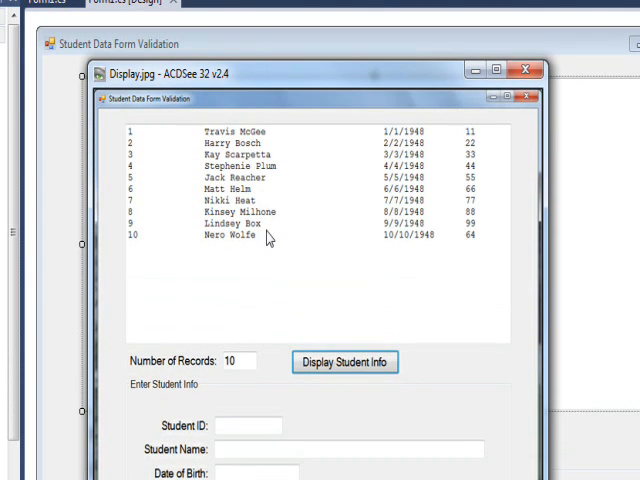
mouse_move(295, 266)
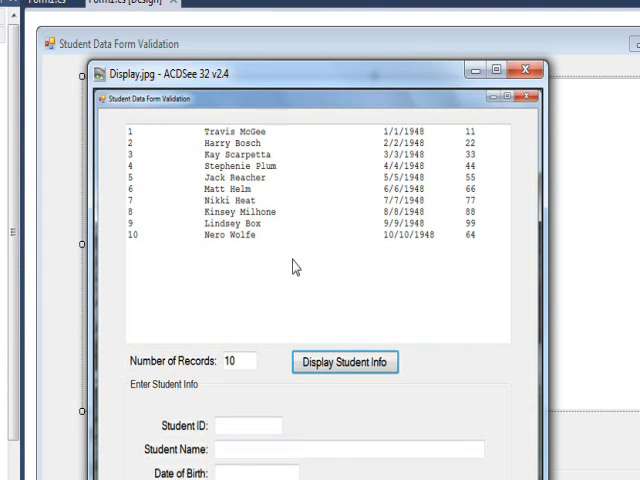